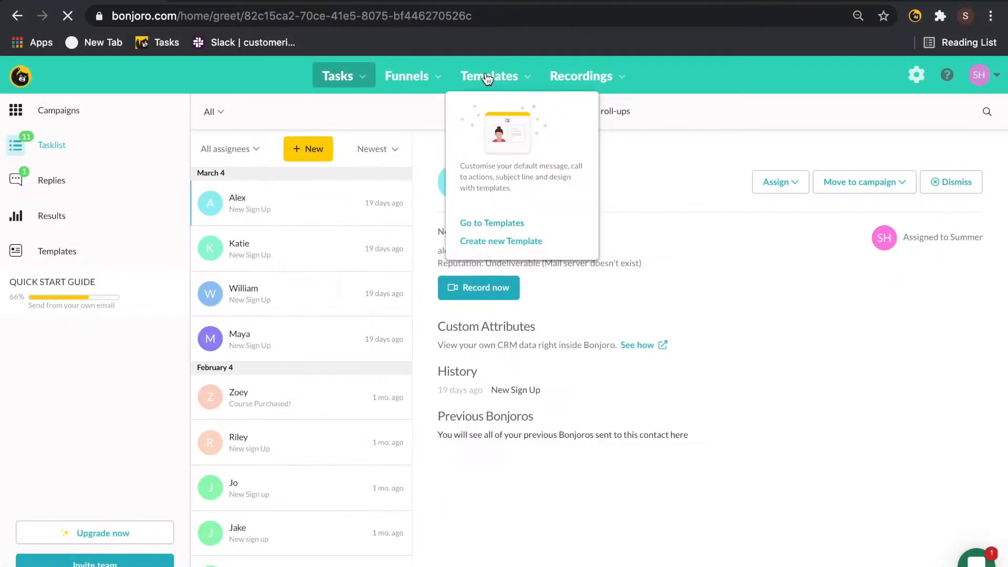
Step: Go to the Message Templates list and open a template for editing
click(491, 223)
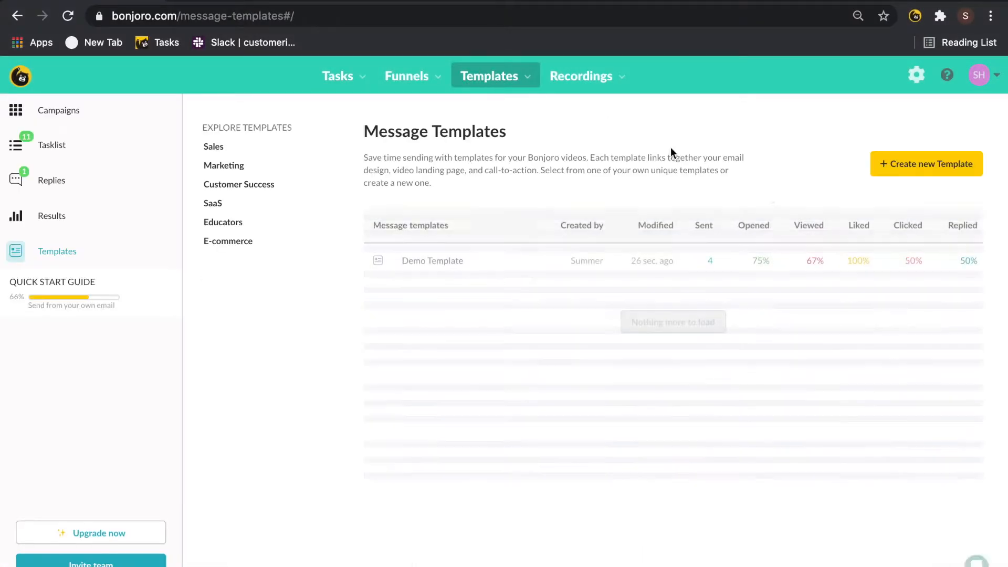
click(431, 260)
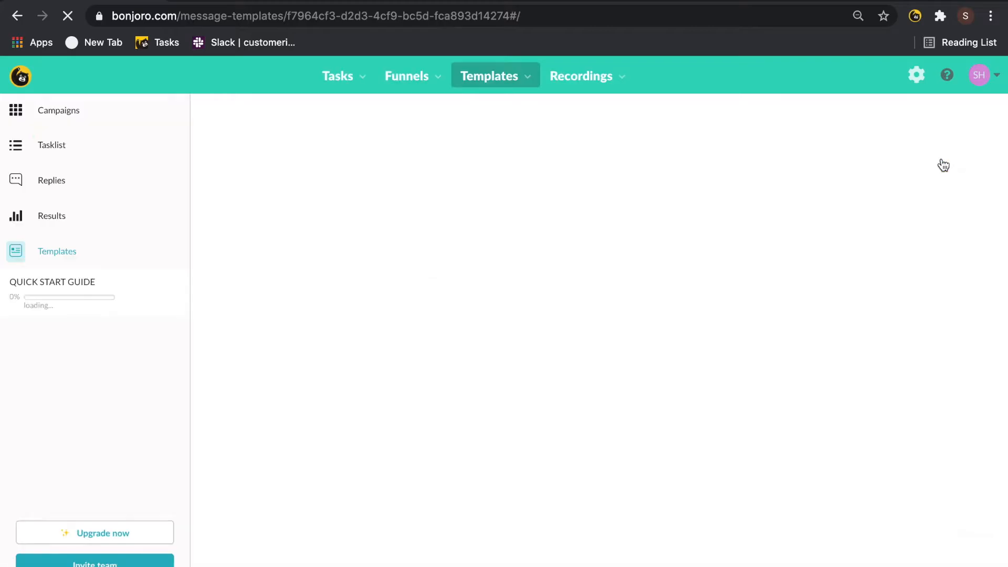
Step: Set Sample logo .png as the company logo and Background for Template .png as the background
click(238, 288)
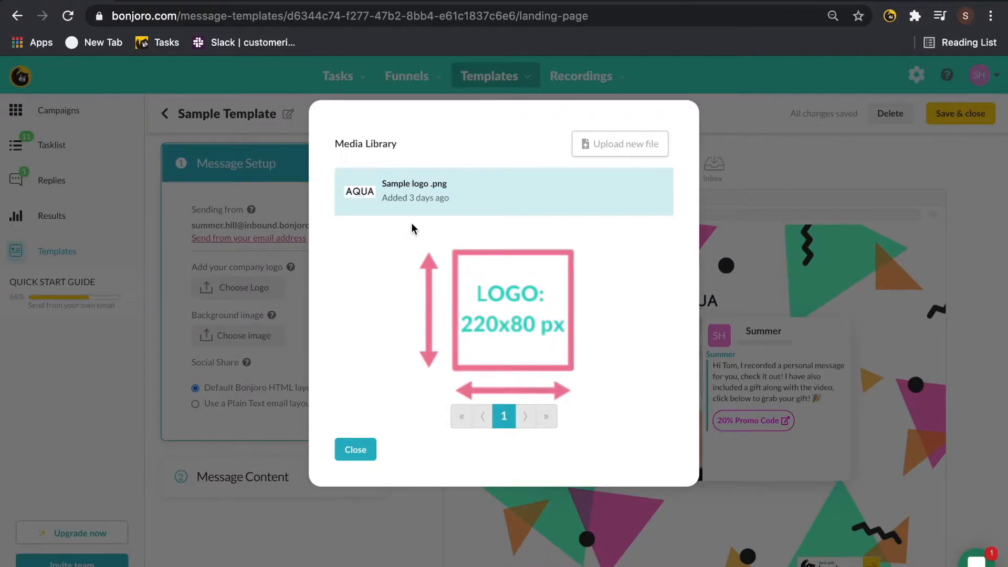
click(355, 449)
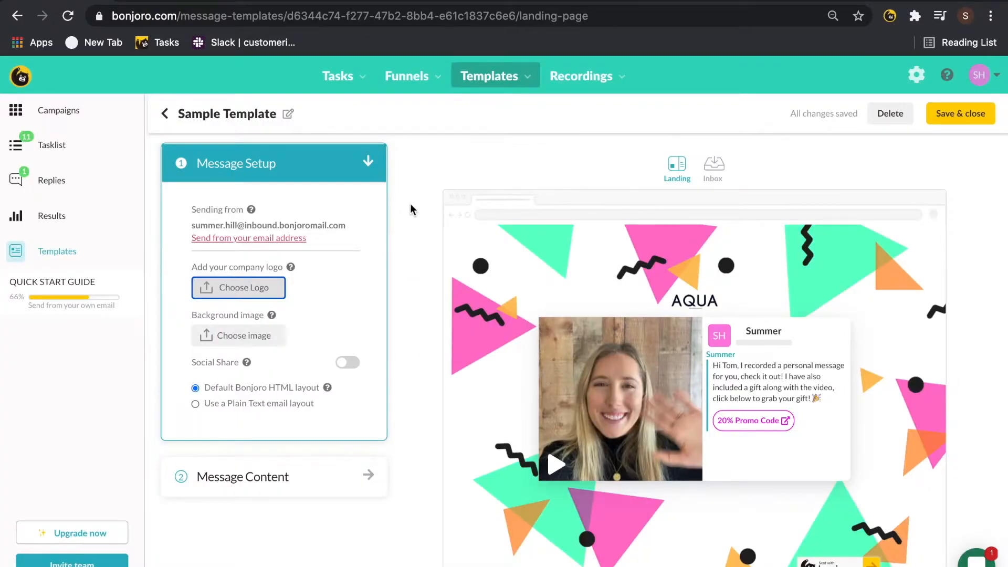
click(239, 335)
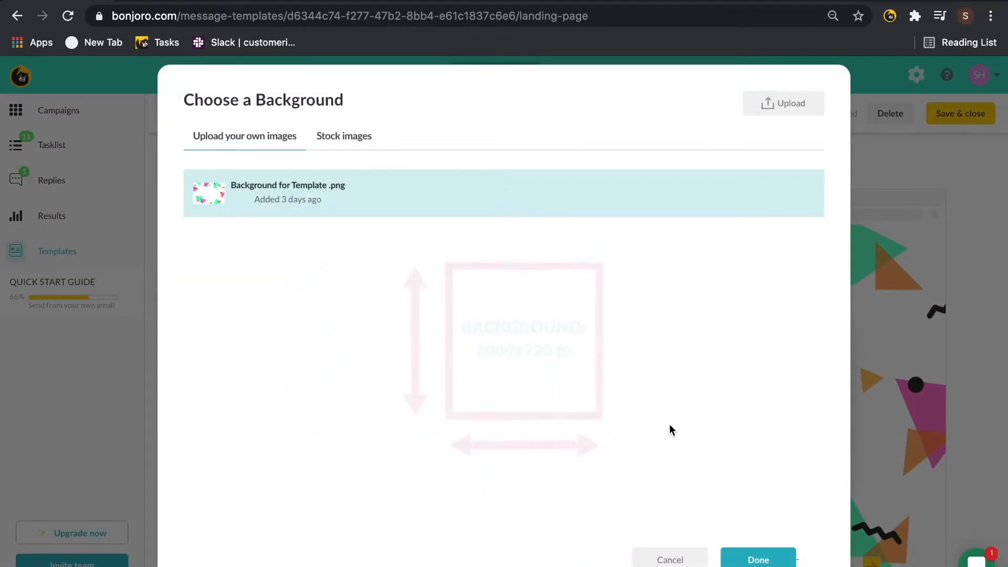
click(758, 559)
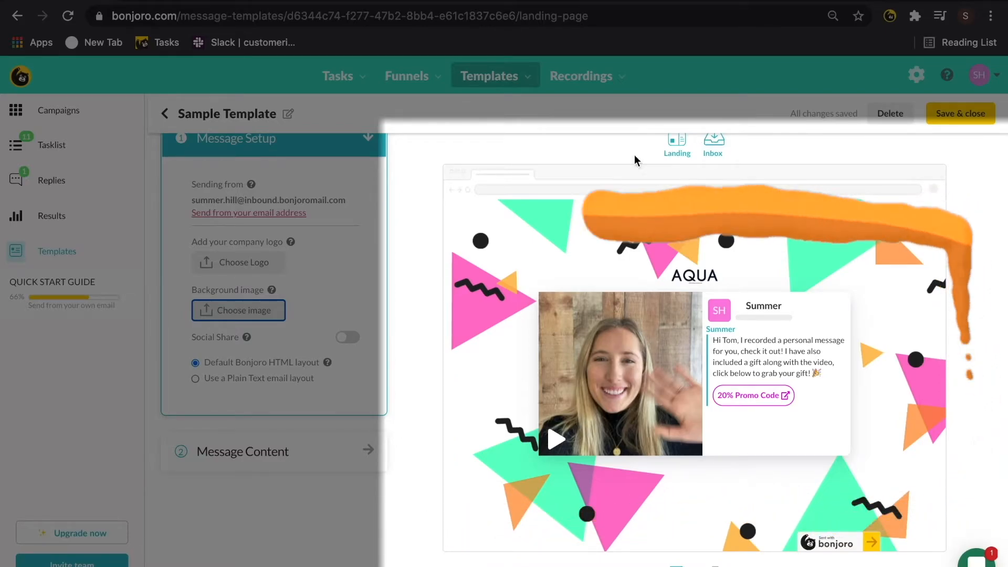
Step: Set the subject line to 'A personal video welcome from Aqua!' under Message Content
click(273, 450)
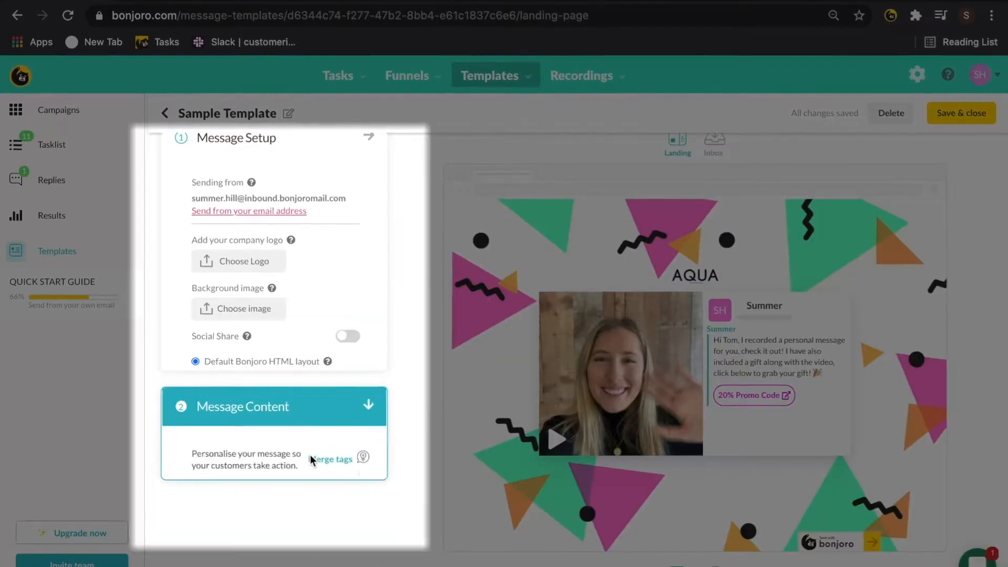
click(273, 405)
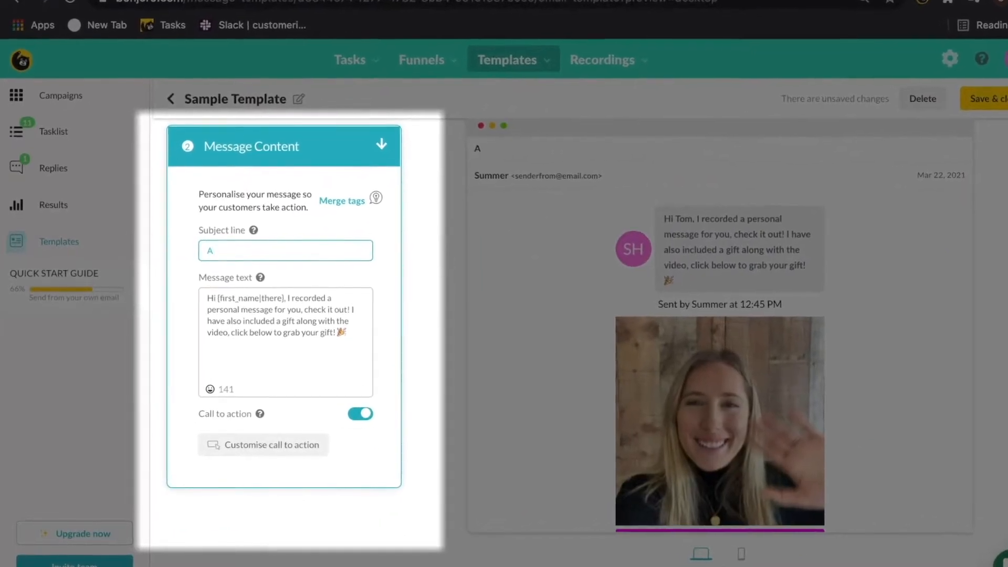
text(personal)
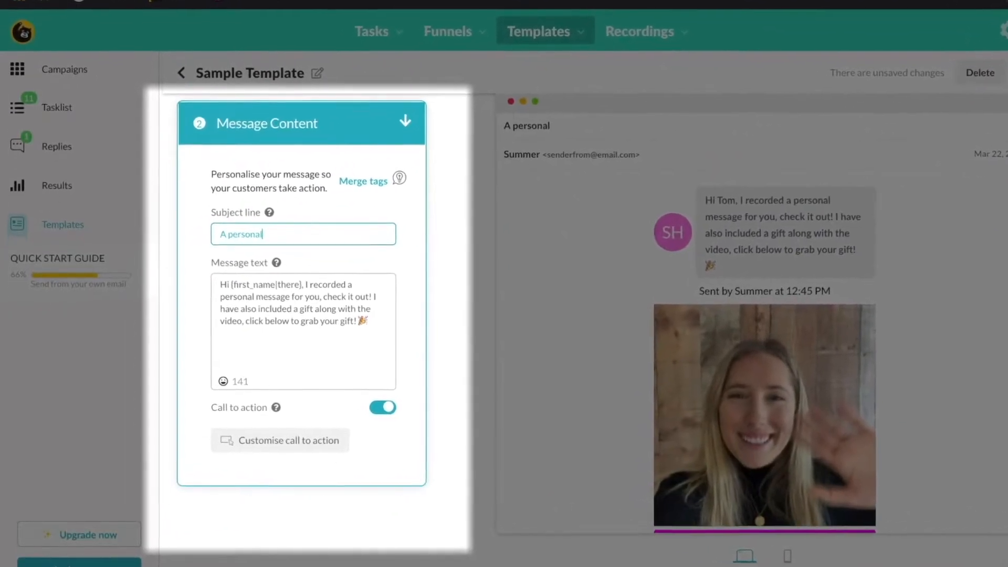
text(video)
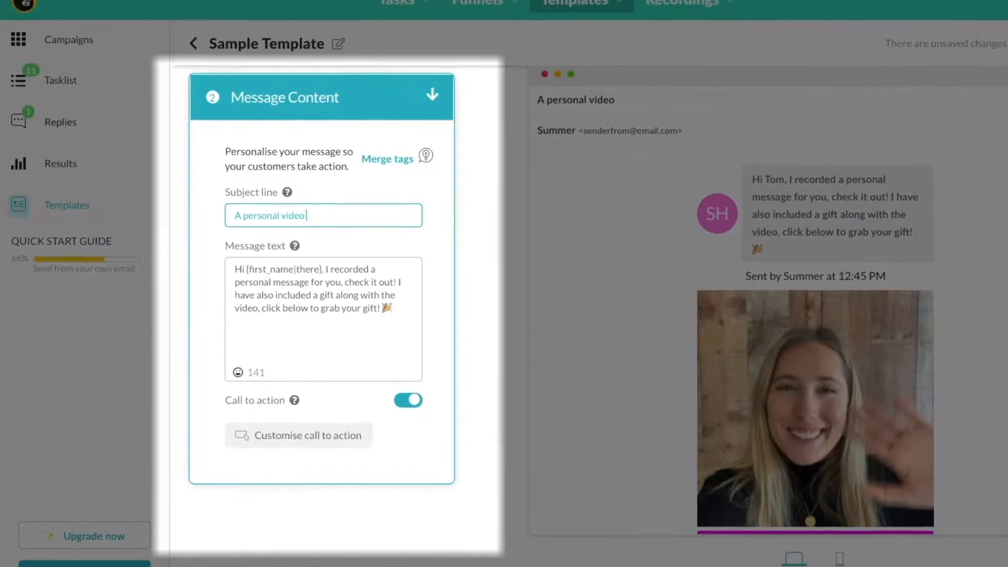
text(welcome from Aqua!)
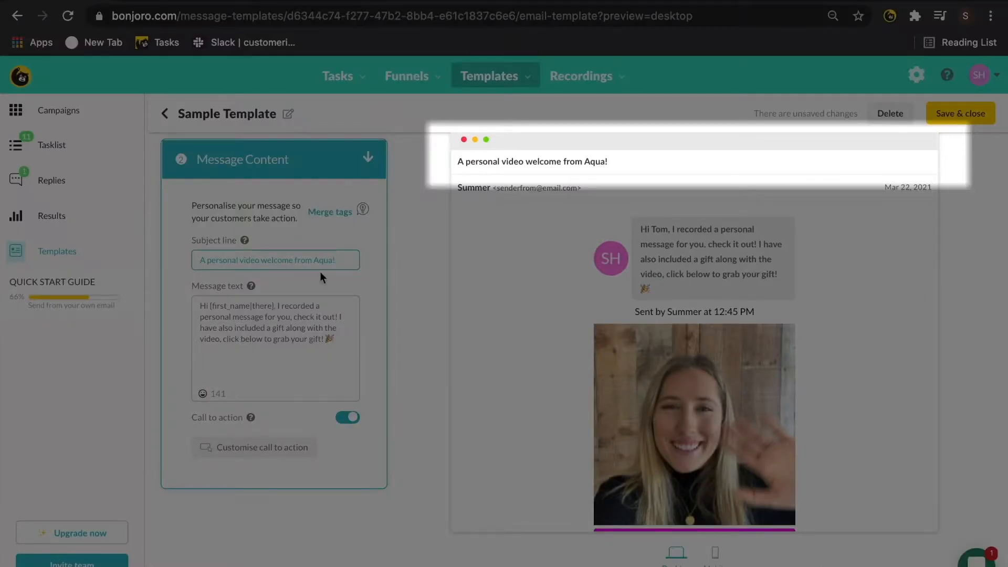
Step: Rewrite the message text to offer a gift: 'along with your video, click below to grab your gift!'
click(275, 327)
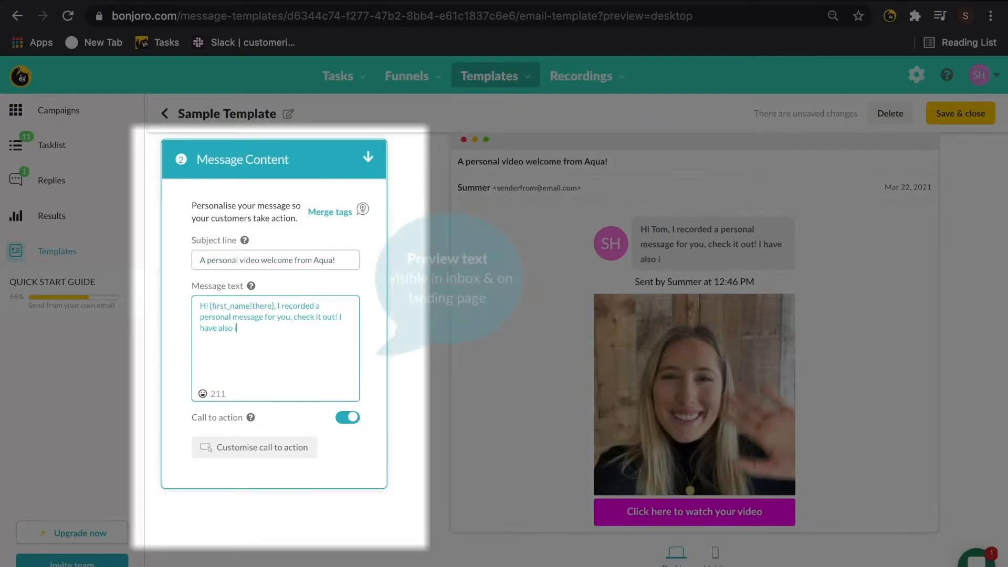
text(included a gift along with your video, click below)
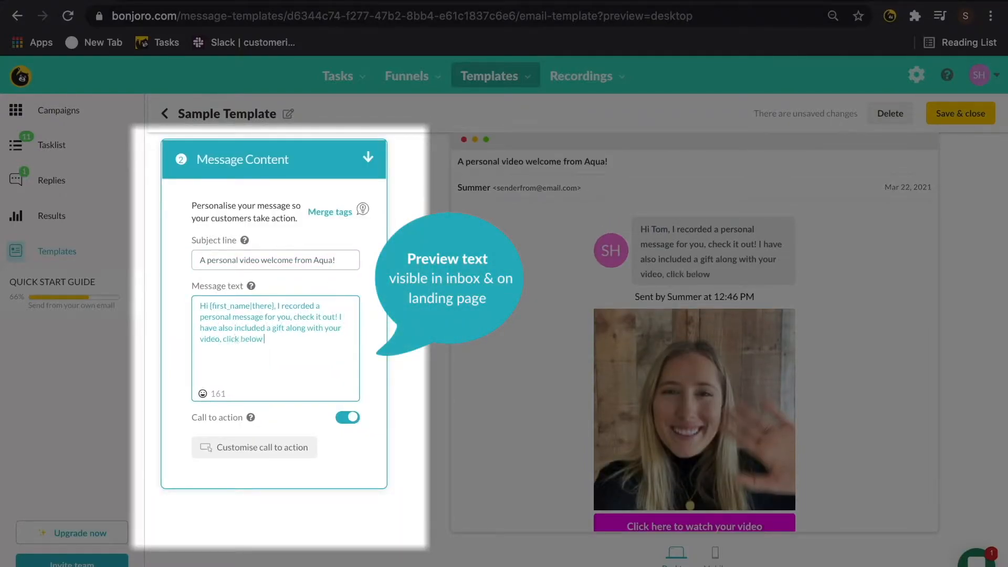
text(to grab your gif)
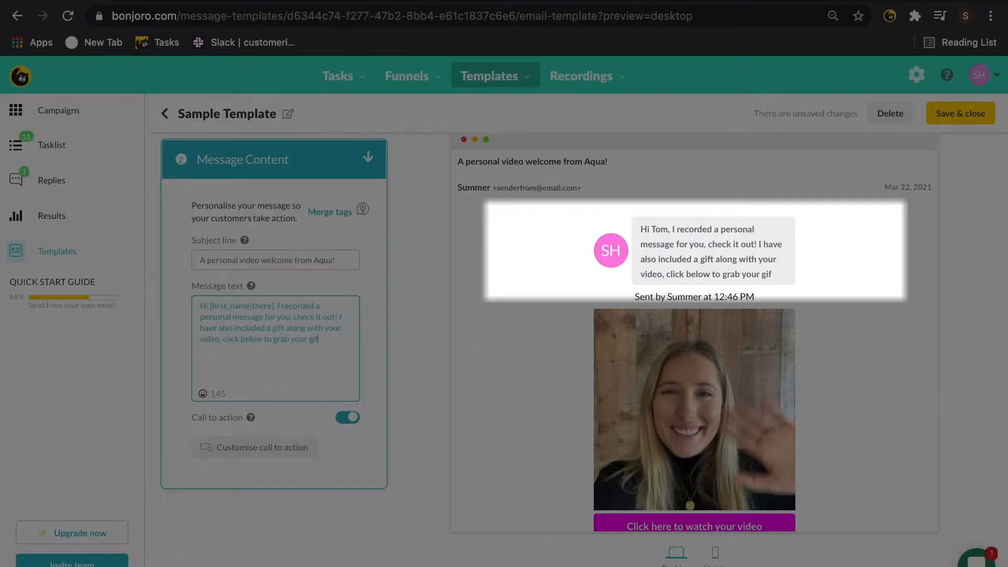
text(!)
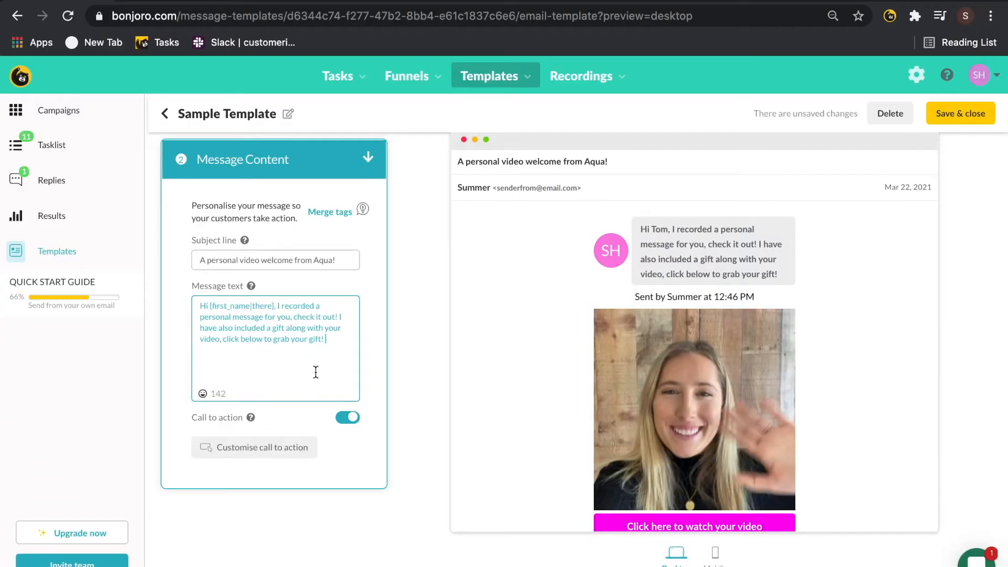
click(262, 447)
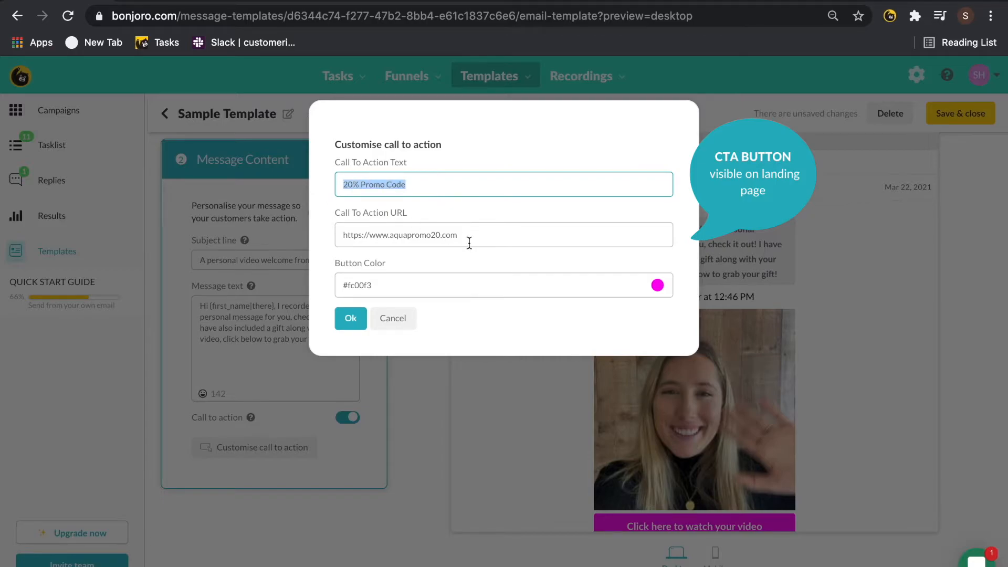
click(467, 234)
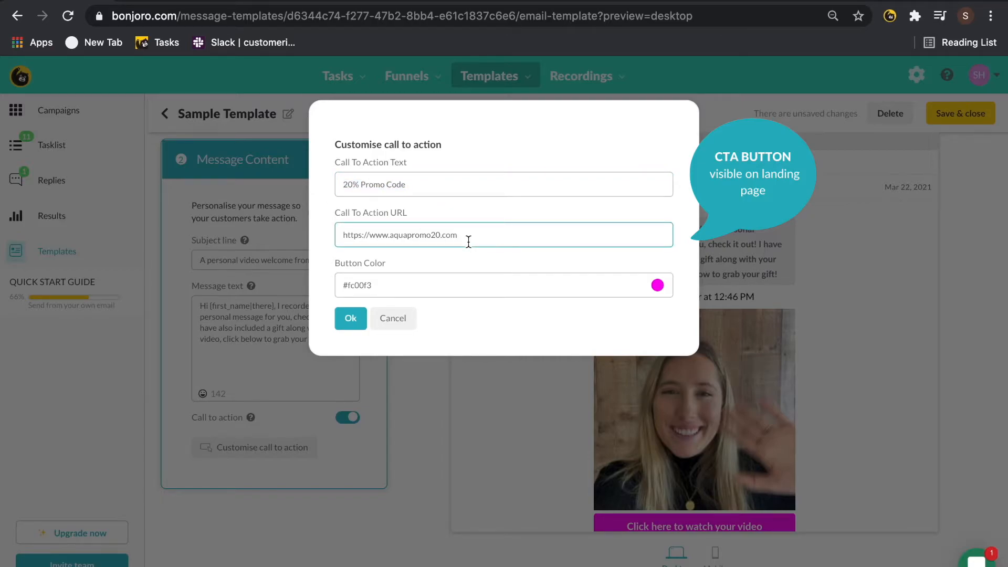
click(657, 285)
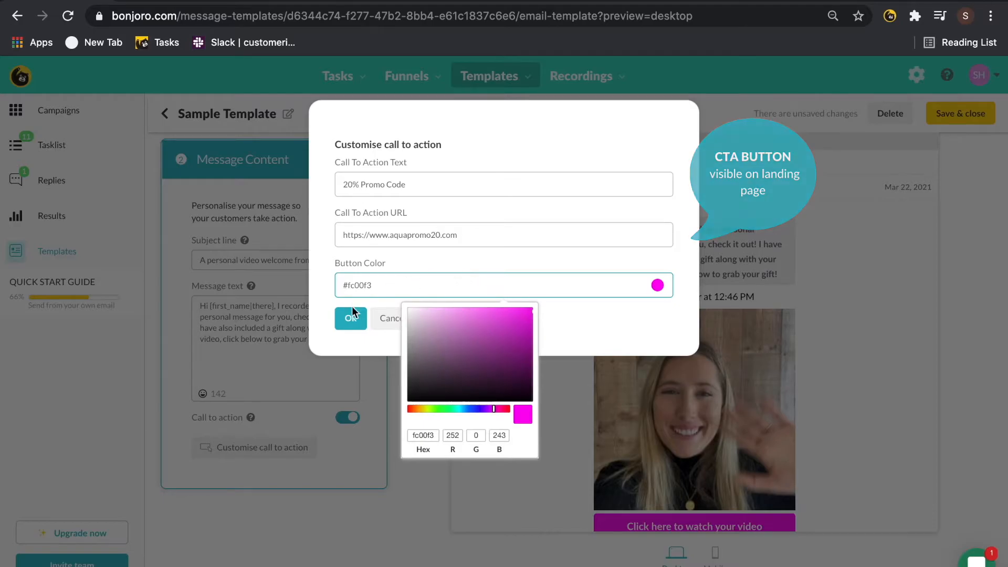
click(350, 319)
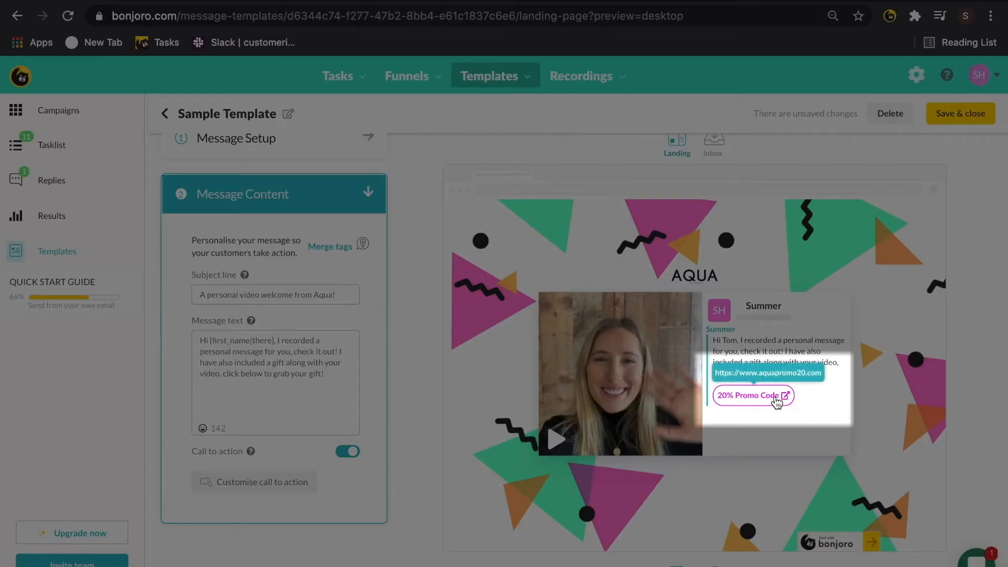
mouse_move(889, 357)
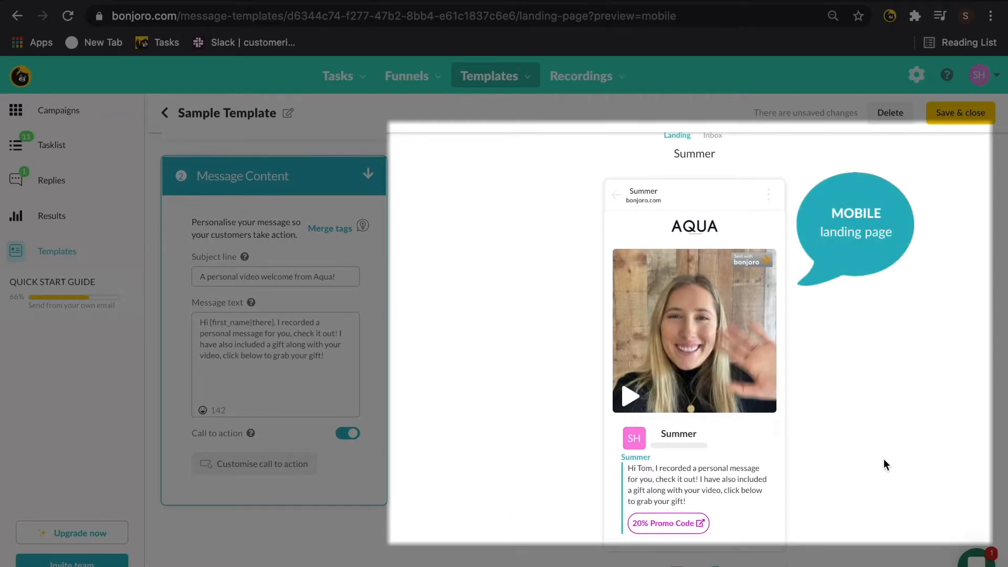
Step: Check the Mobile Inbox and Desktop Landing previews, then save and close Sample Template
click(712, 135)
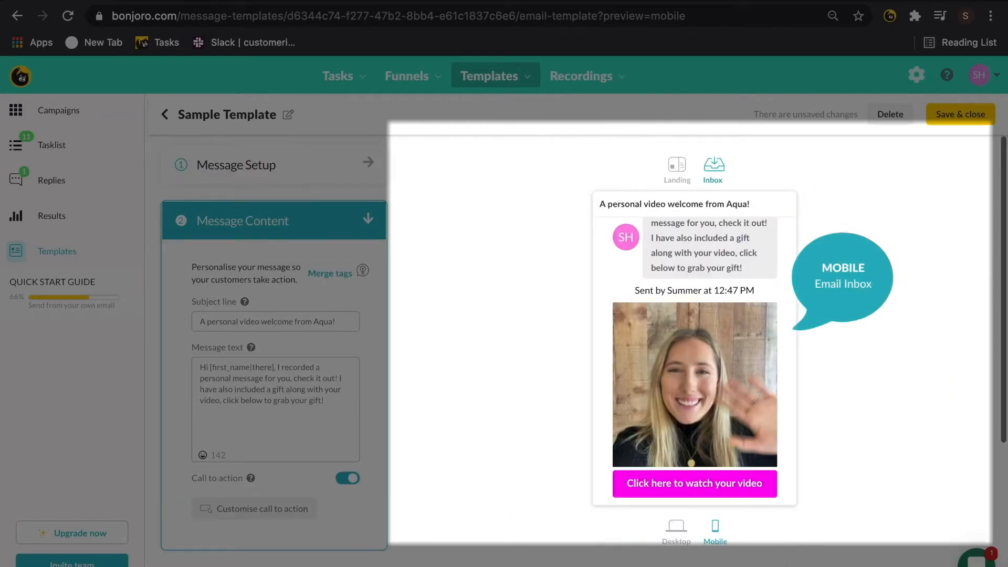
click(676, 166)
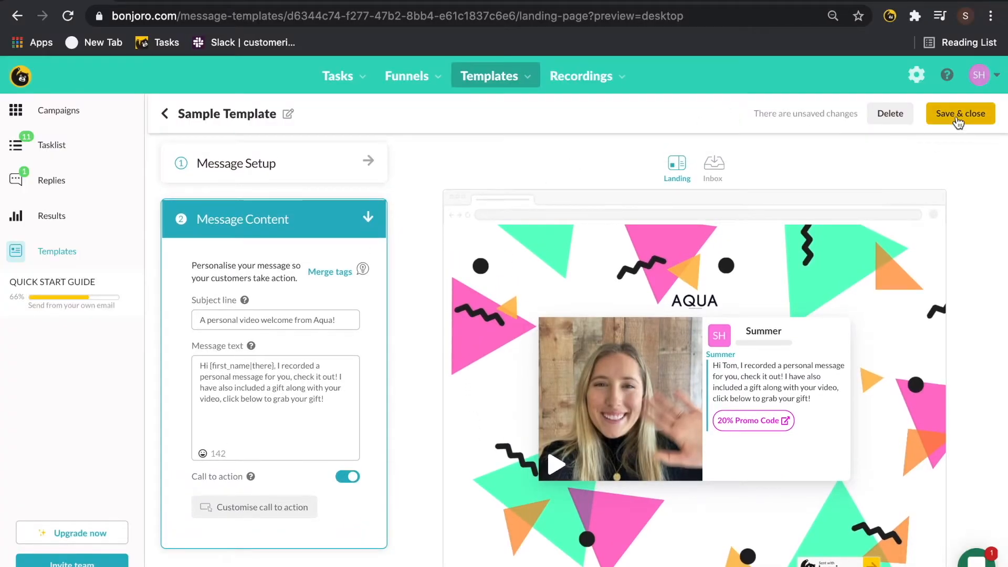
click(960, 113)
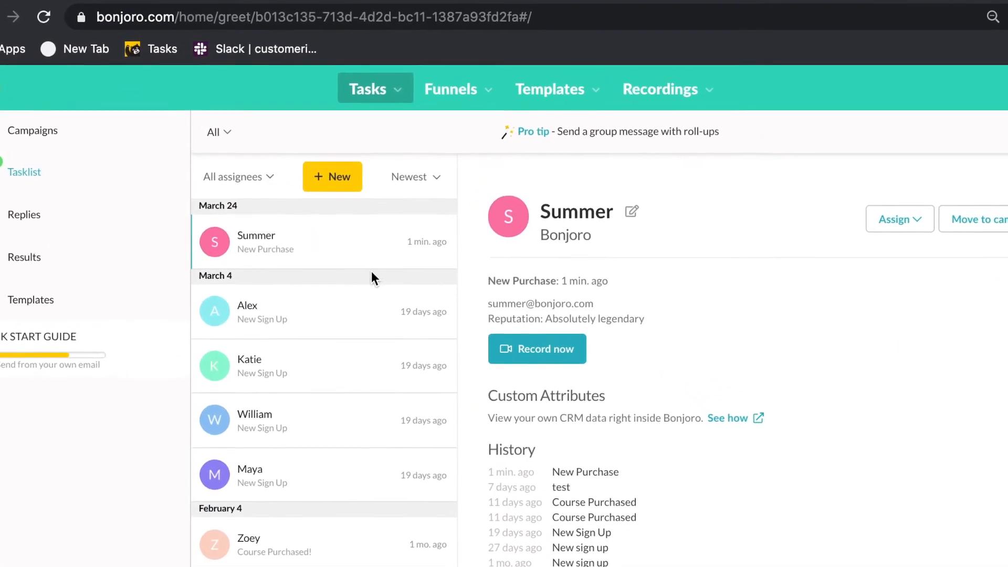
mouse_move(321, 255)
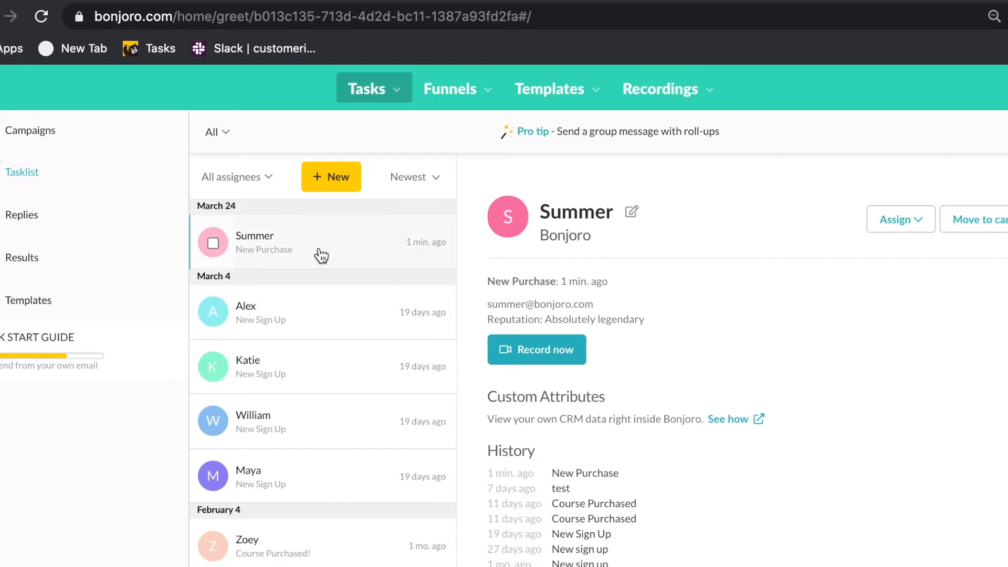
Step: Record a short video for Summer's task from the task list
click(537, 349)
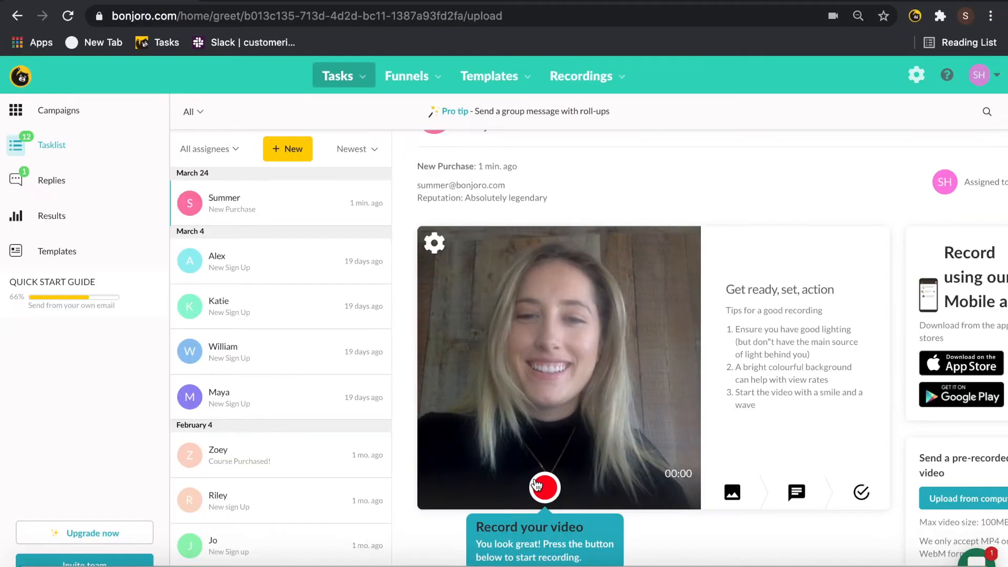
click(544, 486)
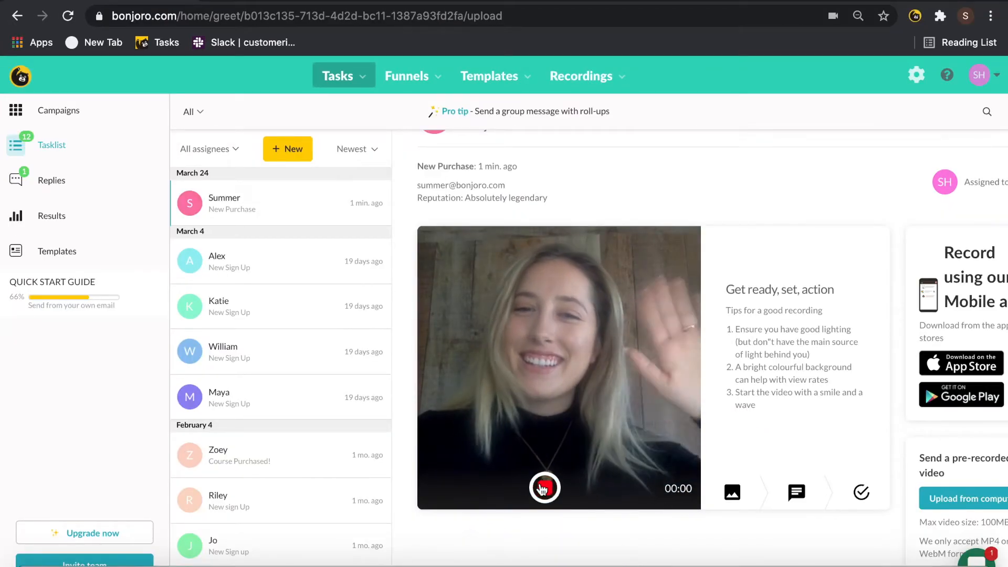
click(543, 486)
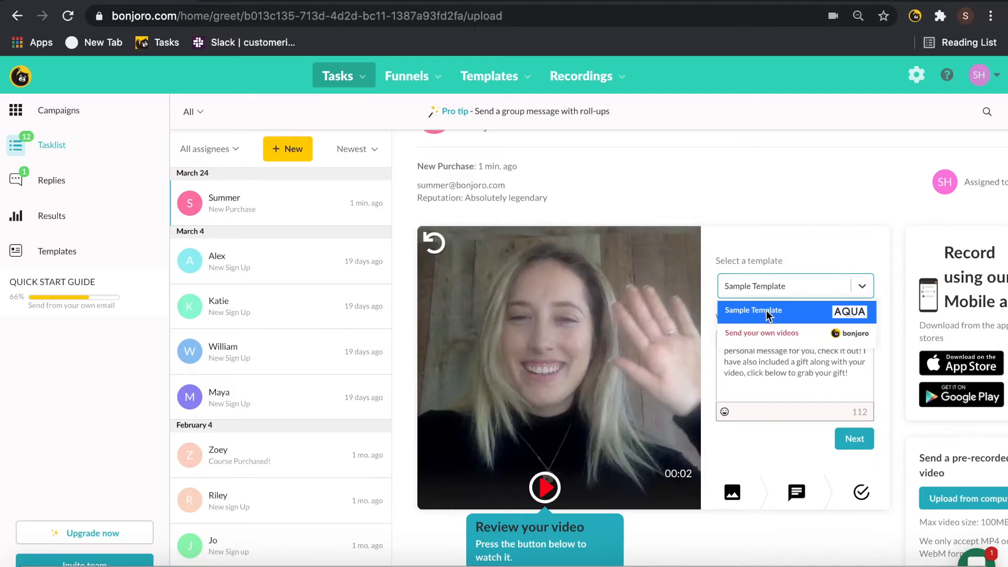
Step: Send the video with Sample Template and view its landing page from the received email
click(854, 439)
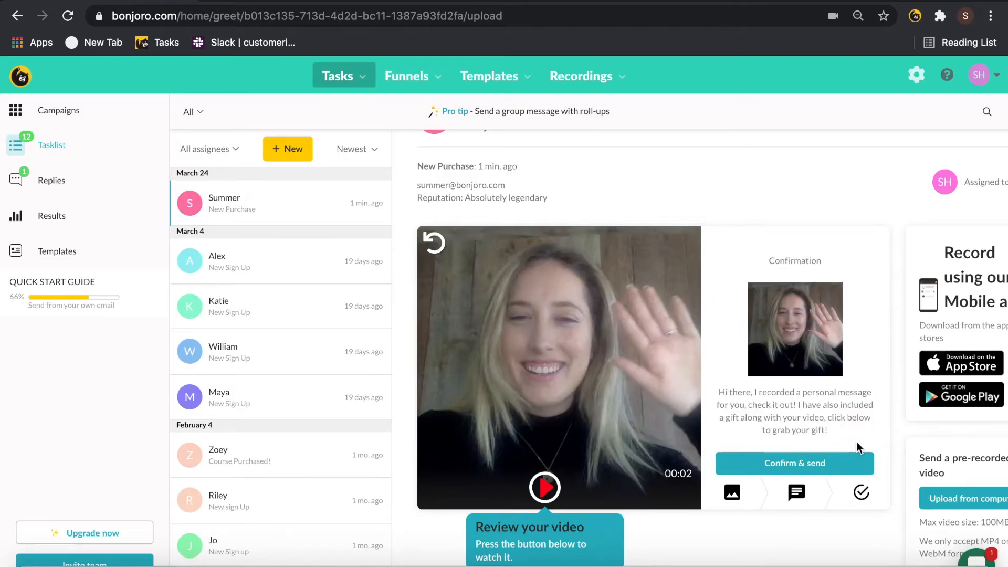
click(794, 463)
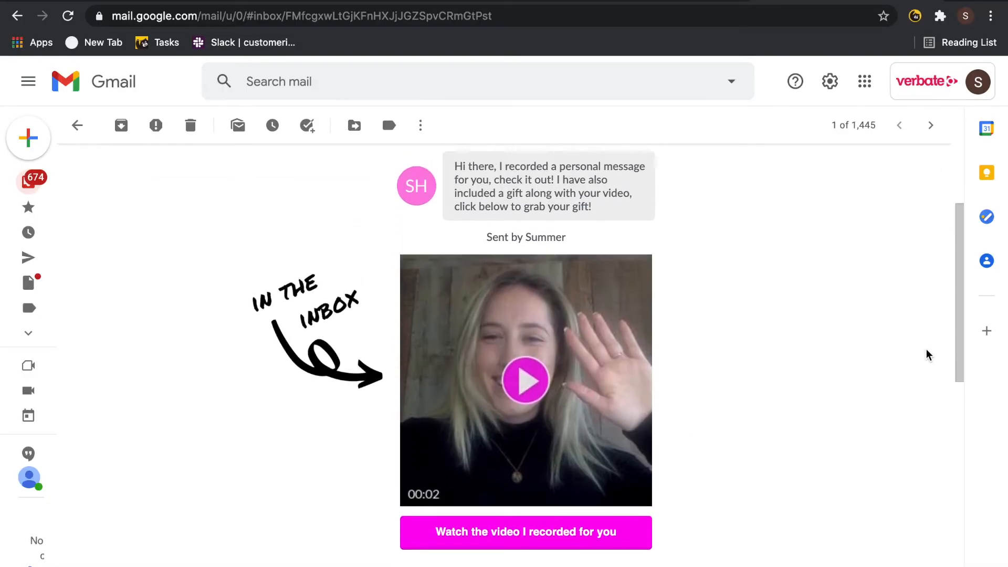
click(525, 531)
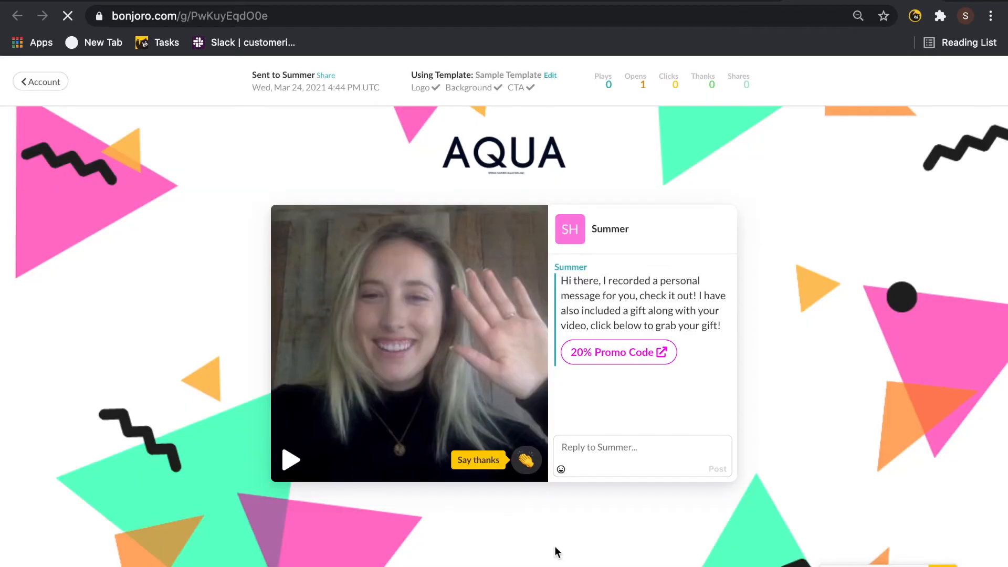
Step: Give the video a thumbs-up thanks and write the reply 'Awesome, thank you!'
click(291, 459)
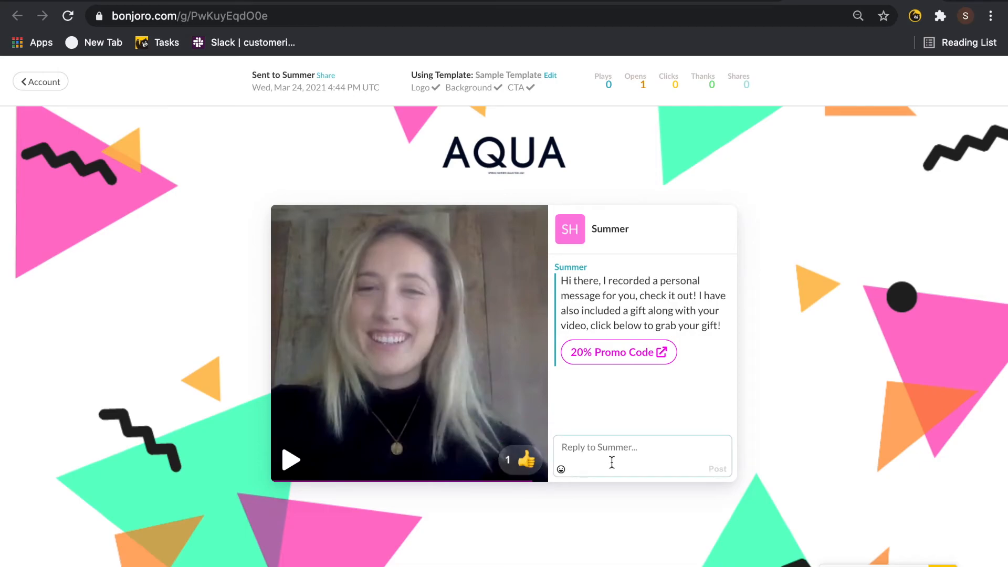
text(Awesome, thank you!)
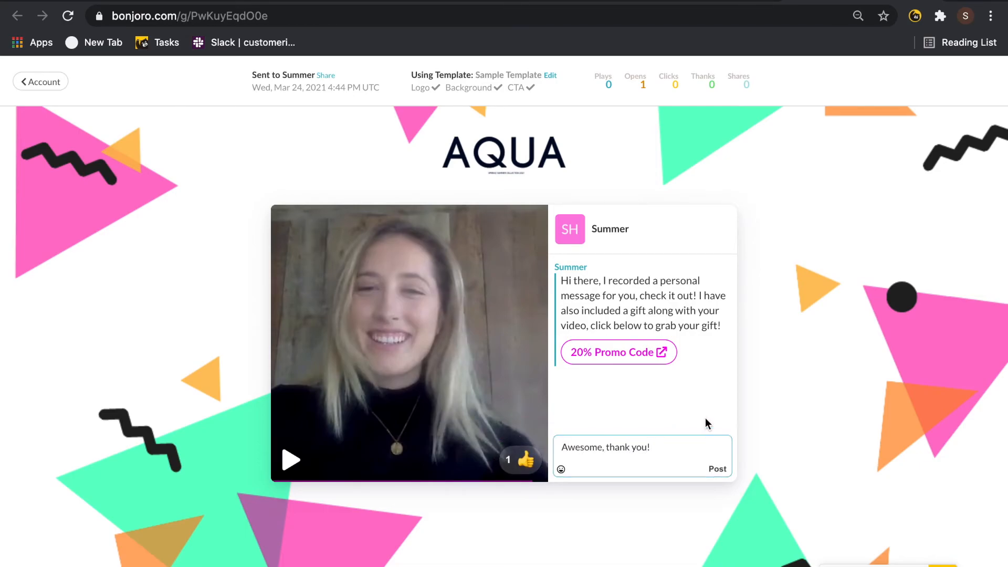